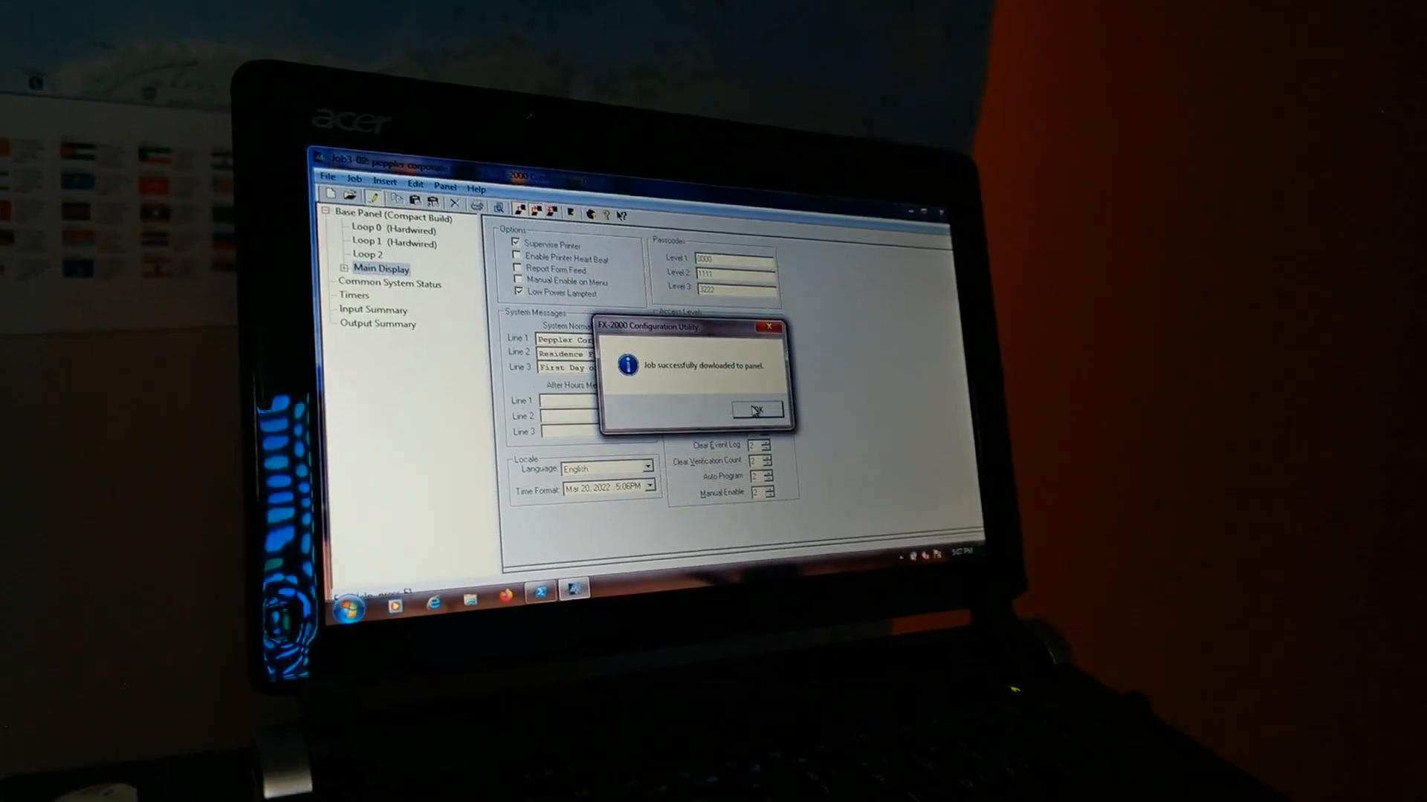
# - Acknowledge the 'Job successfully downloaded to panel' message and return to Main Display settings
pyautogui.click(757, 410)
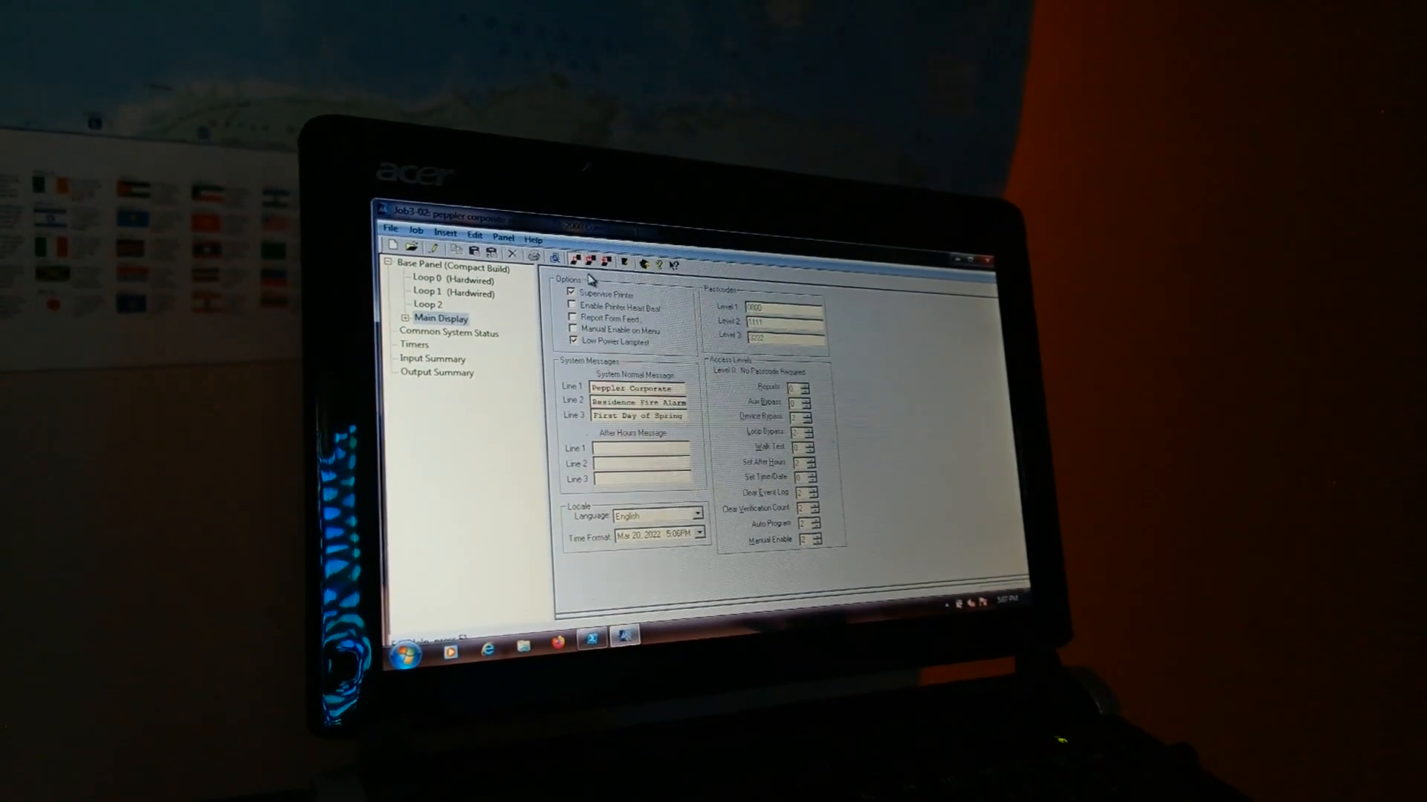